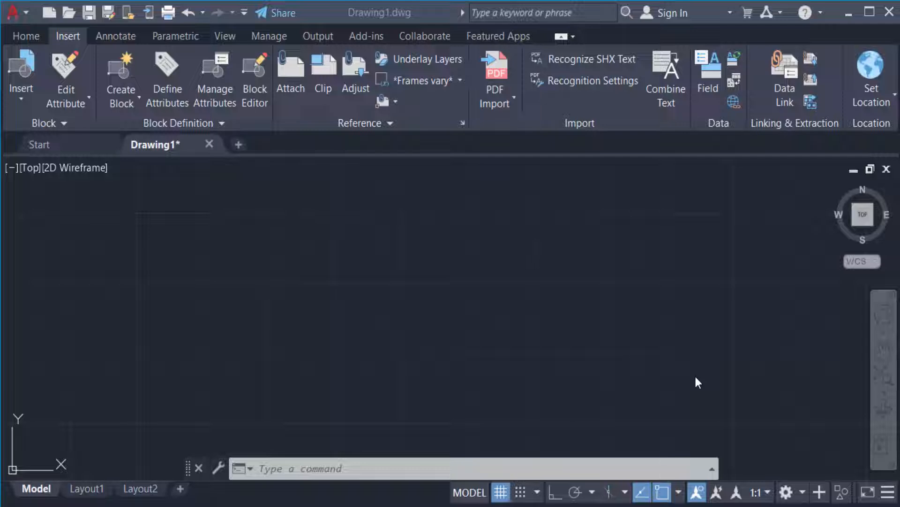
{"action": "mouse_move", "coordinate": [585, 365]}
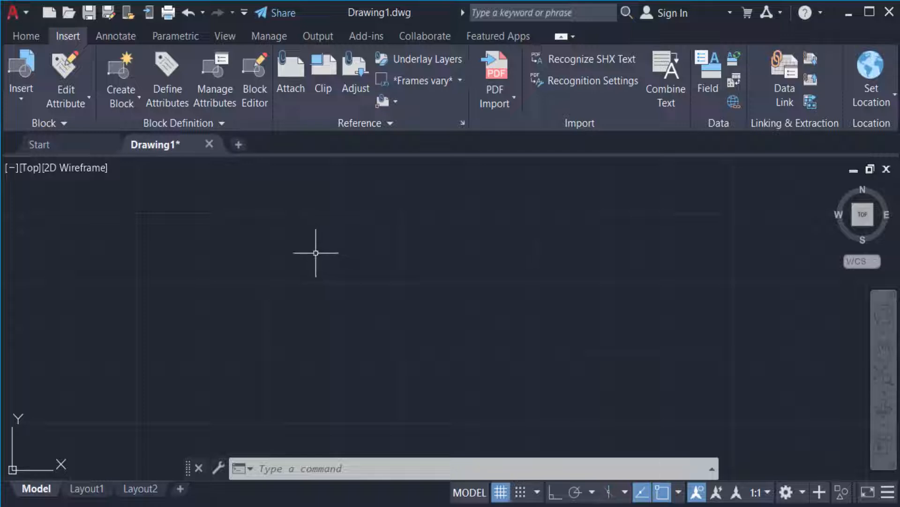
{"action": "mouse_move", "coordinate": [335, 325]}
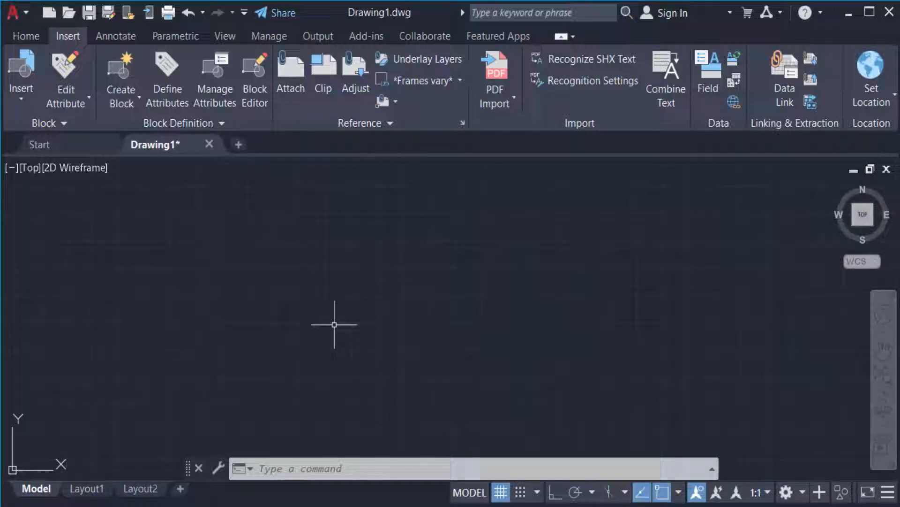
{"action": "mouse_move", "coordinate": [312, 445]}
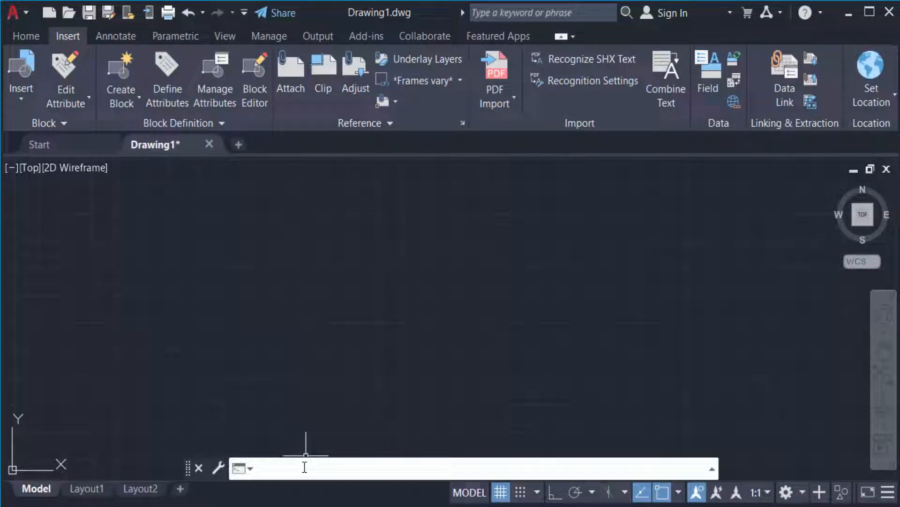
Confirm drawing units as Decimal, precision 0.00, with millimetre insertion scale
{"action": "type", "text": "un"}
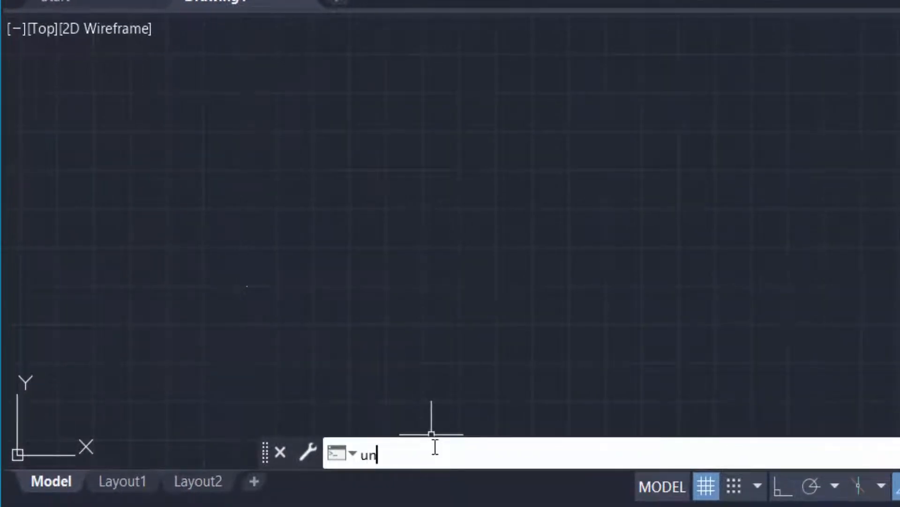
{"action": "type", "text": "N"}
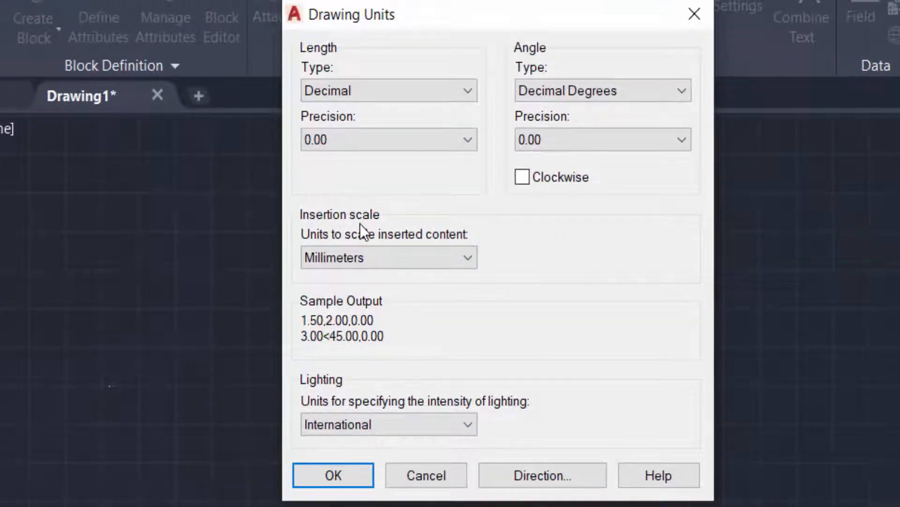
{"action": "left_click", "coordinate": [388, 90]}
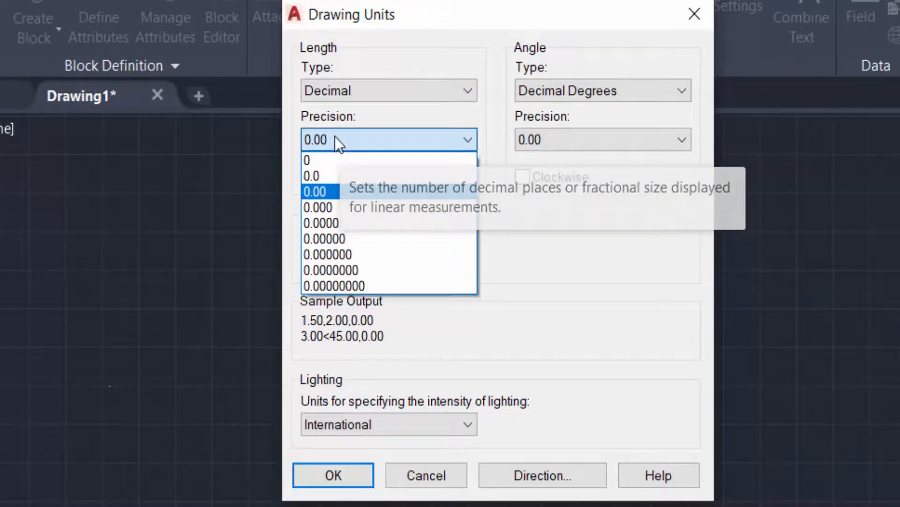
{"action": "left_click", "coordinate": [314, 192]}
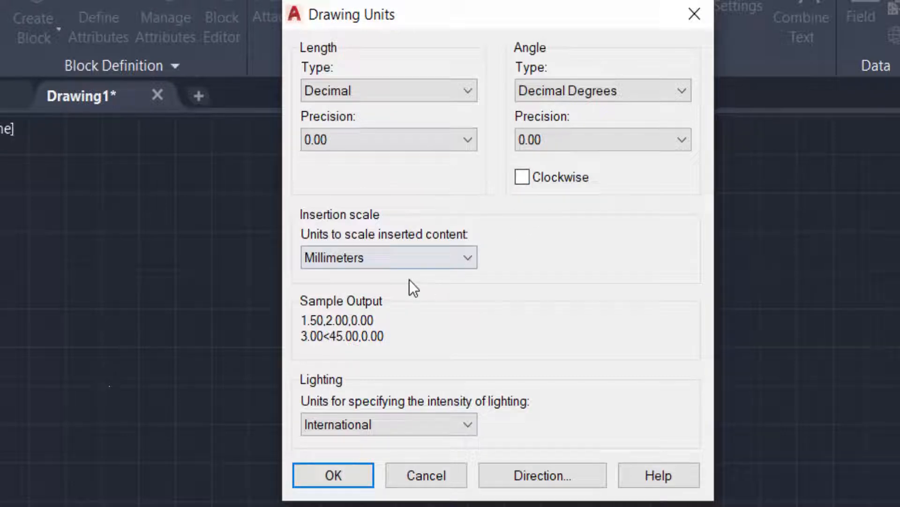
{"action": "left_click", "coordinate": [333, 476]}
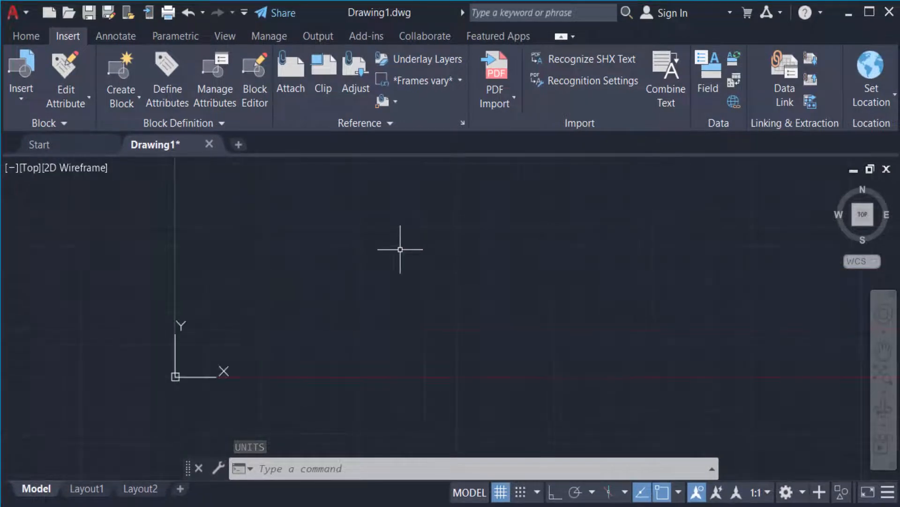
{"action": "mouse_move", "coordinate": [389, 259]}
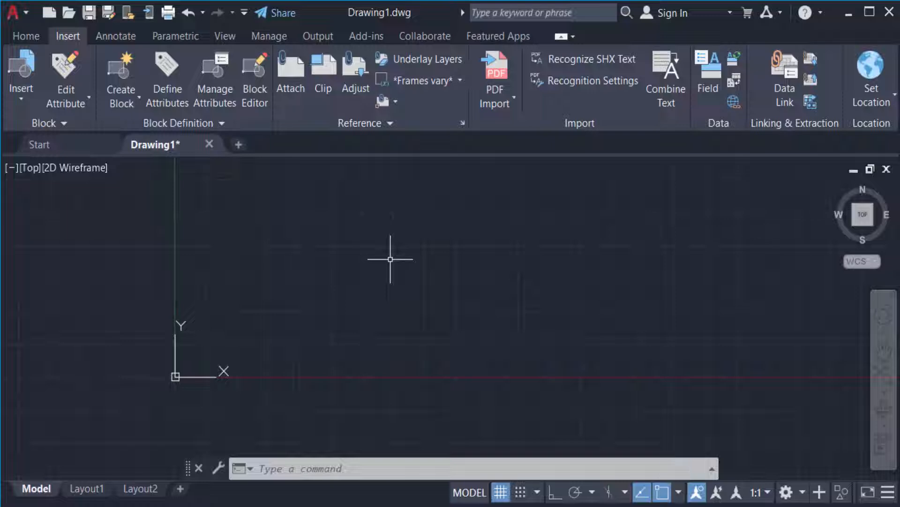
{"action": "mouse_move", "coordinate": [371, 255]}
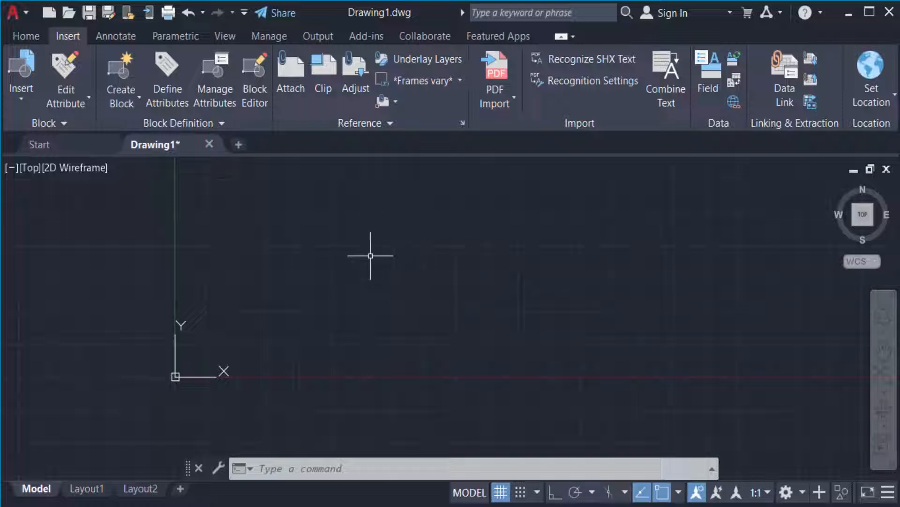
{"action": "mouse_move", "coordinate": [318, 262]}
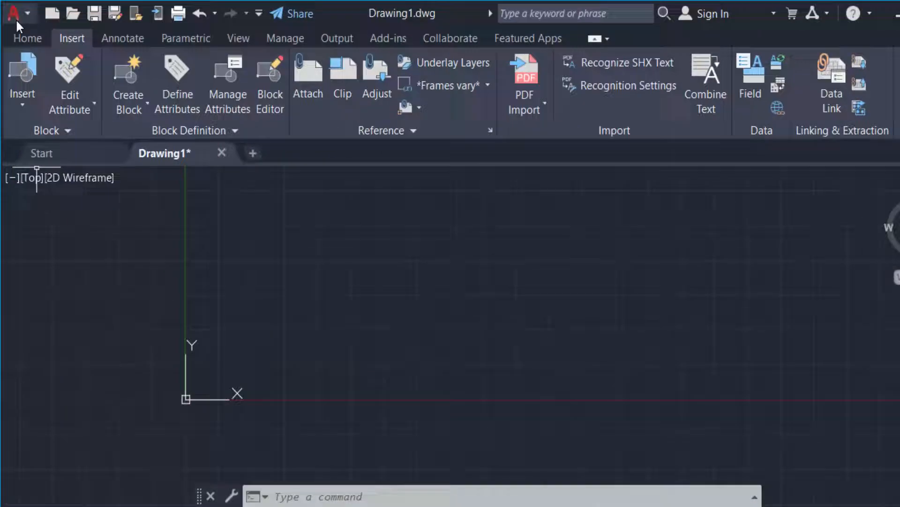
Check the application menu, then bring up the Insert tab's import tools
{"action": "left_click", "coordinate": [13, 13]}
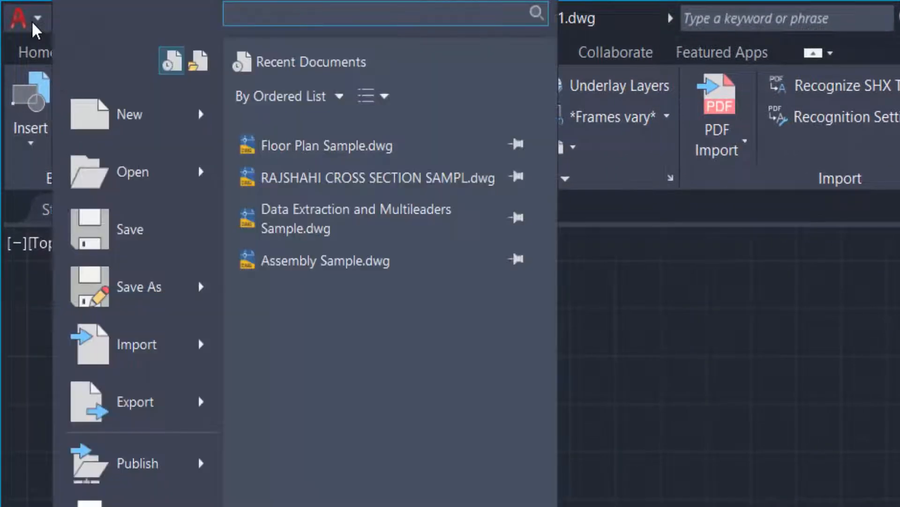
{"action": "mouse_move", "coordinate": [138, 345]}
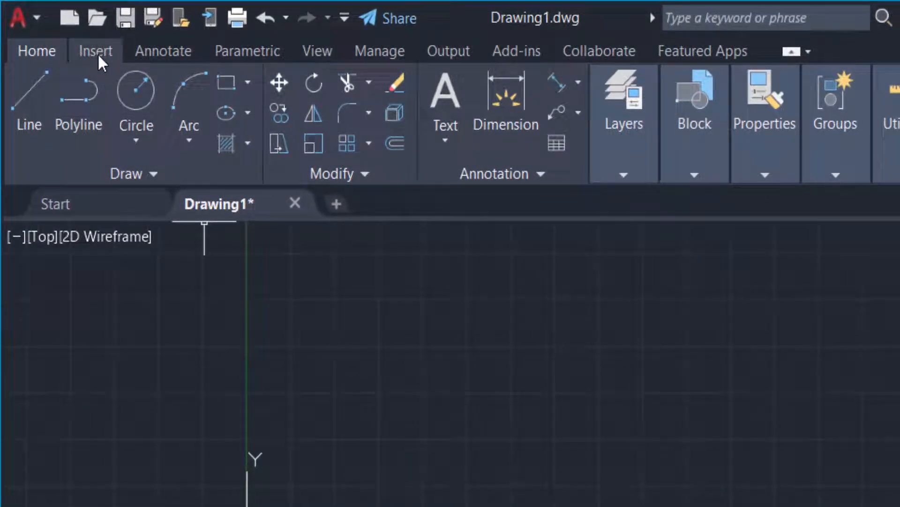
{"action": "left_click", "coordinate": [96, 51]}
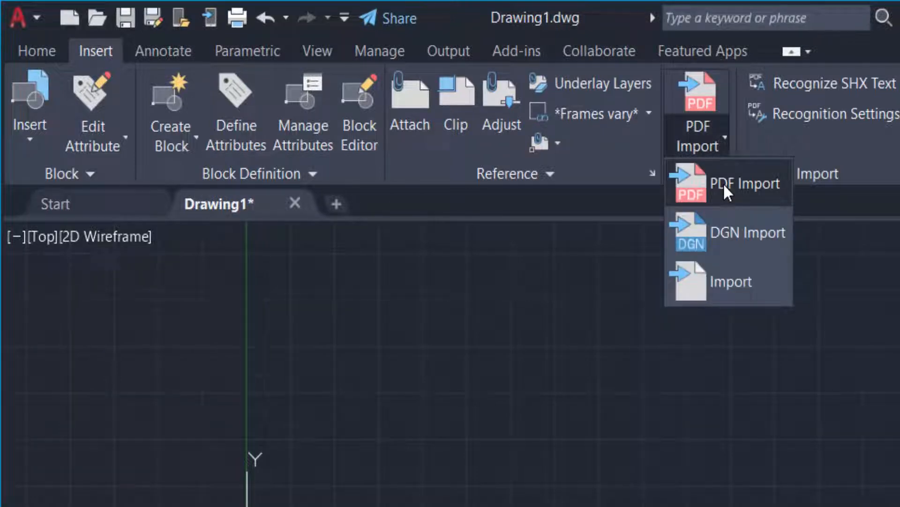
Start PDF Import and open the site plan PDF from the Desktop
{"action": "left_click", "coordinate": [747, 183]}
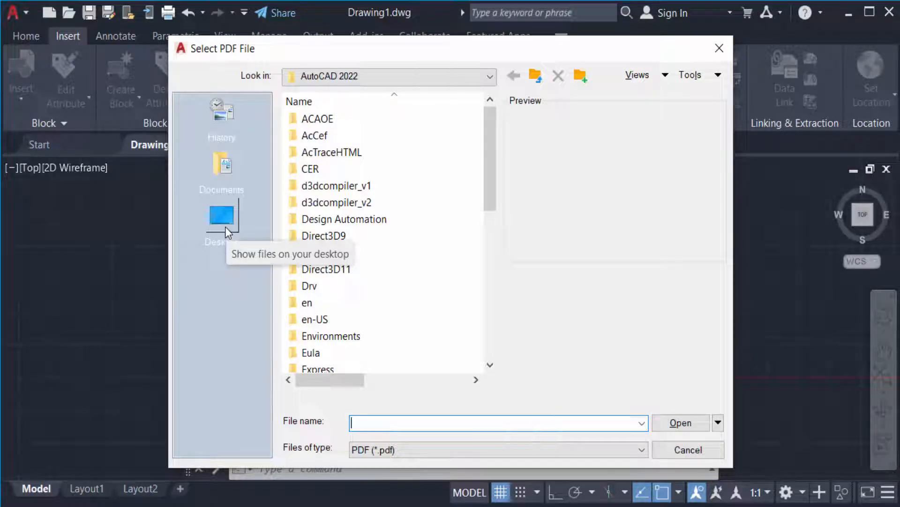
{"action": "left_click", "coordinate": [222, 222]}
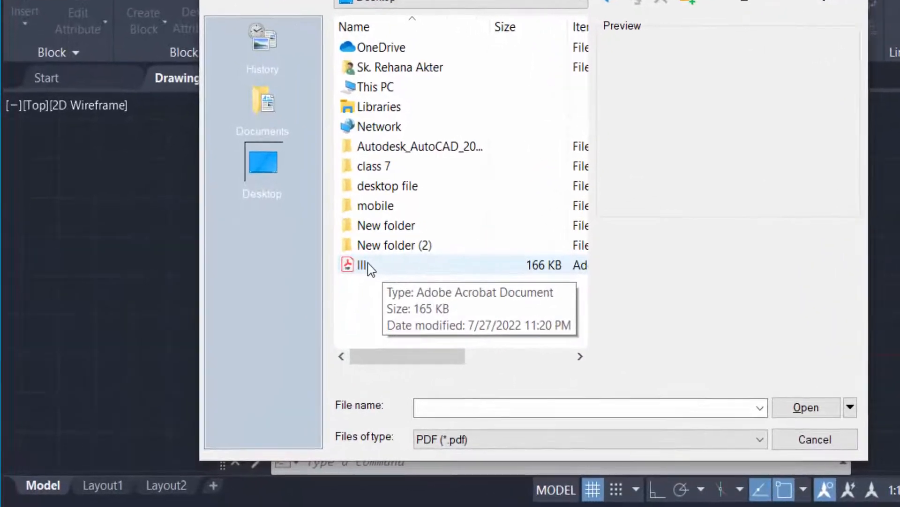
{"action": "left_click", "coordinate": [365, 264]}
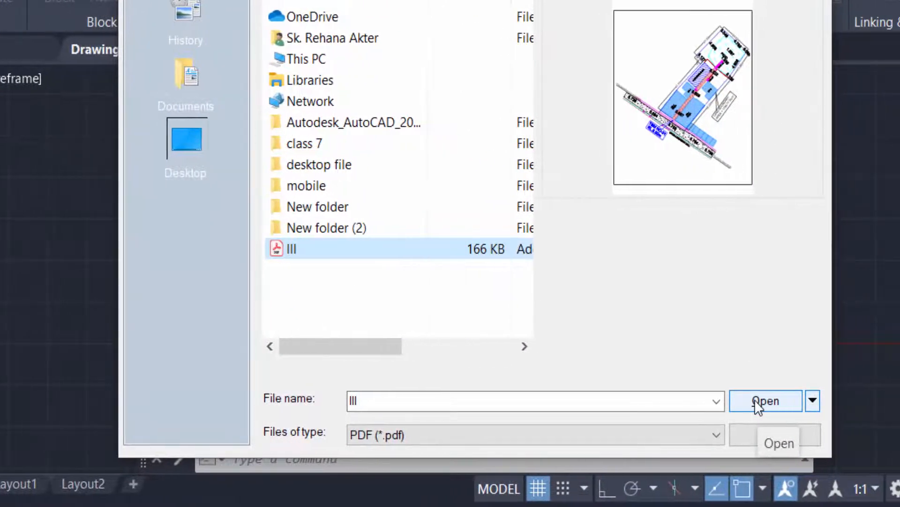
{"action": "left_click", "coordinate": [766, 400]}
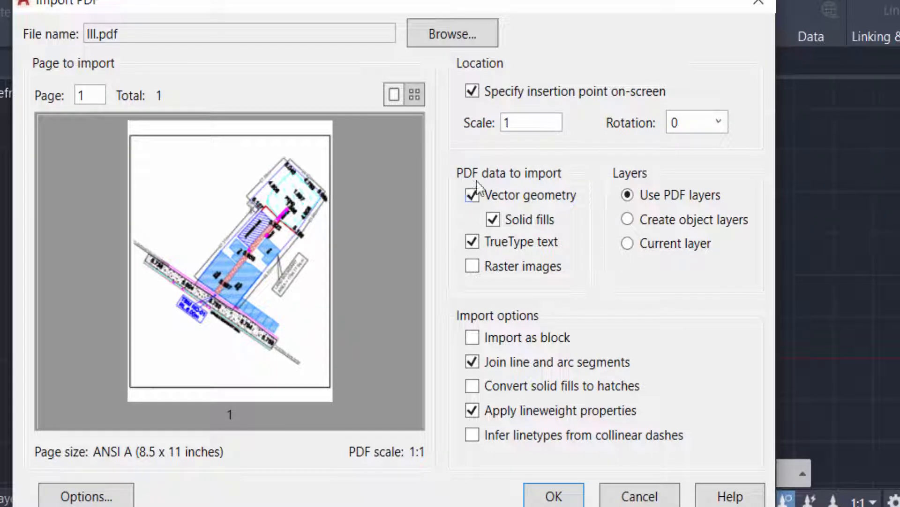
{"action": "mouse_move", "coordinate": [549, 182]}
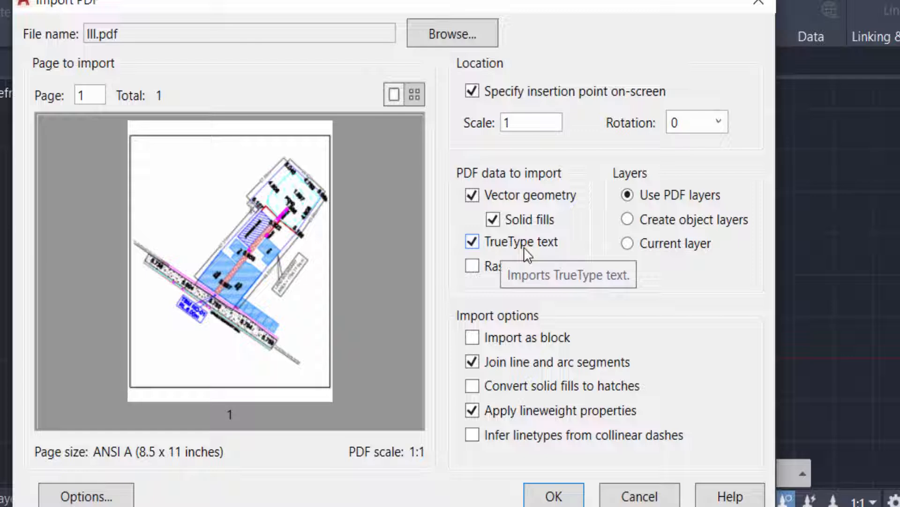
{"action": "mouse_move", "coordinate": [513, 248]}
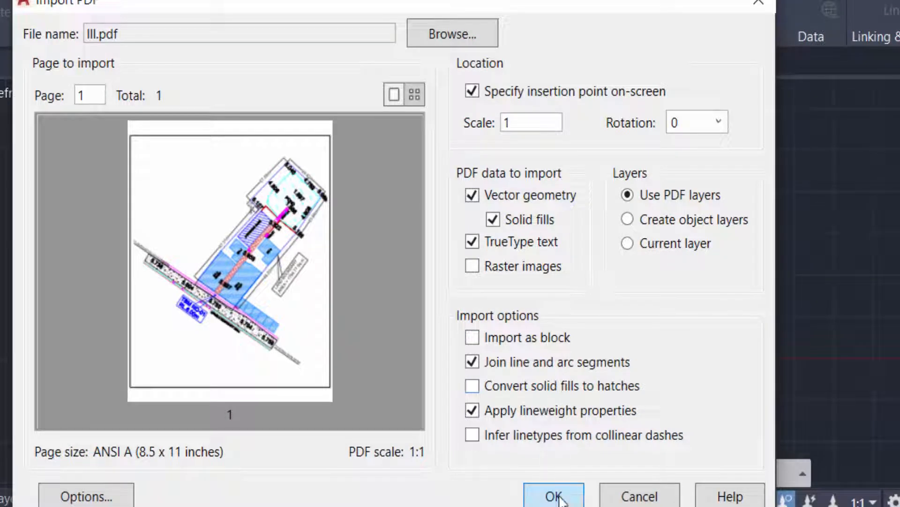
Accept default PDF import settings: scale 1, vector geometry, solid fills and TrueType text
{"action": "left_click", "coordinate": [553, 495]}
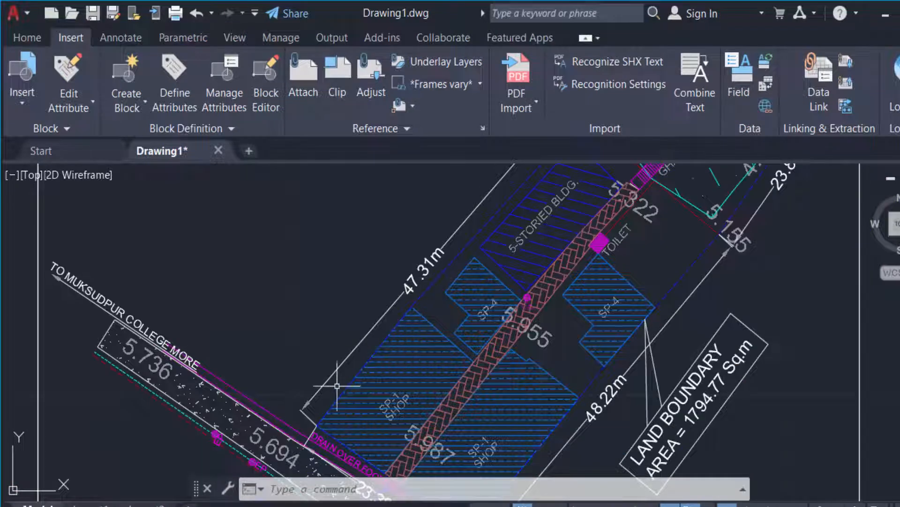
{"action": "mouse_move", "coordinate": [310, 470]}
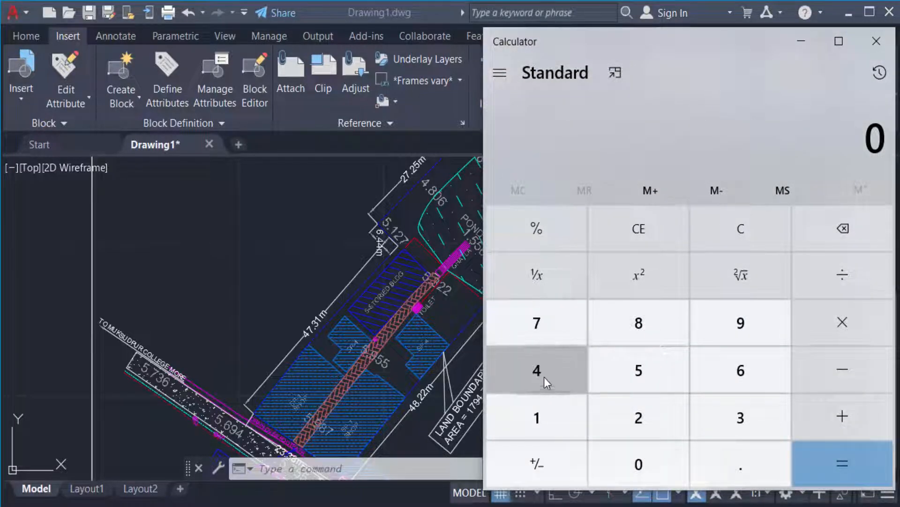
Compute 47.31 ÷ 3.72 (about 12.7177) in Calculator and return to AutoCAD
{"action": "left_click", "coordinate": [537, 322]}
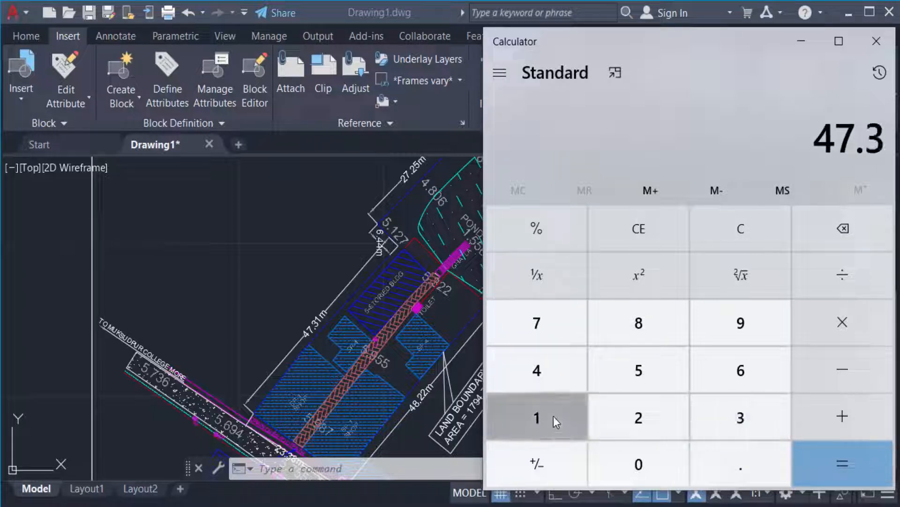
{"action": "left_click", "coordinate": [536, 417]}
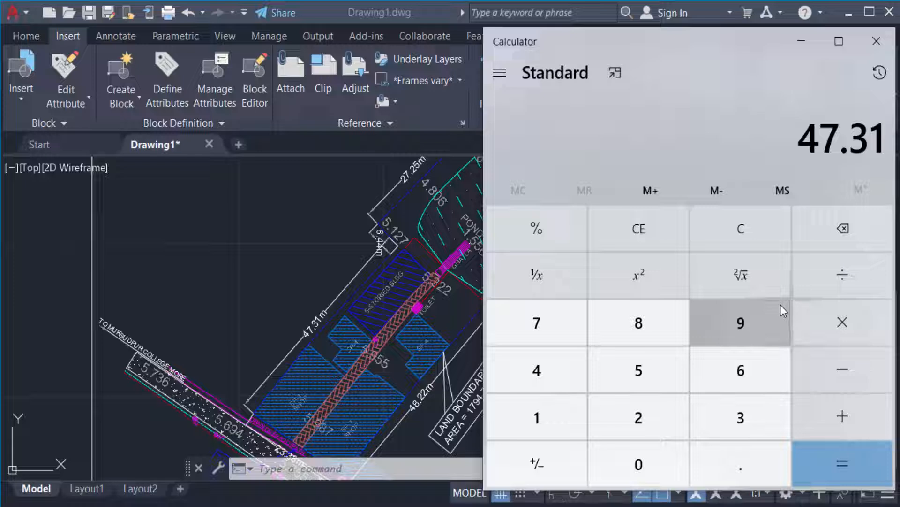
{"action": "left_click", "coordinate": [843, 274]}
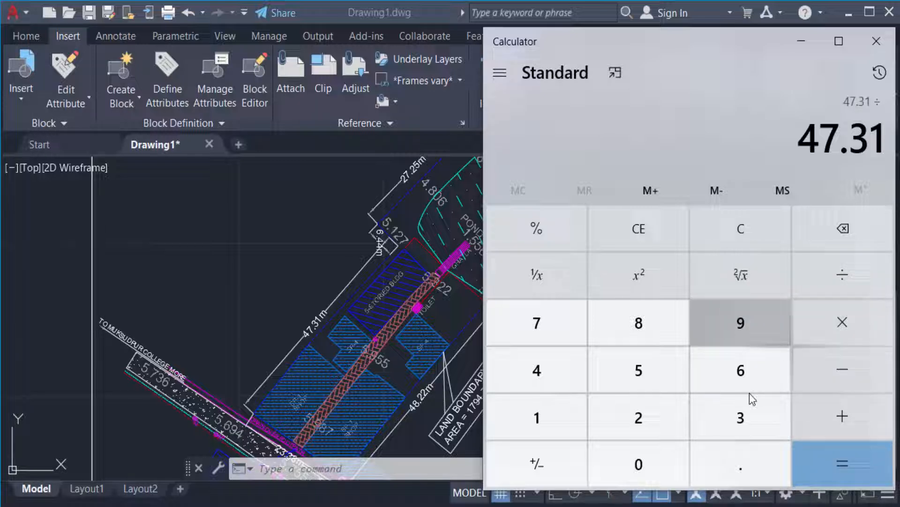
{"action": "left_click", "coordinate": [535, 323]}
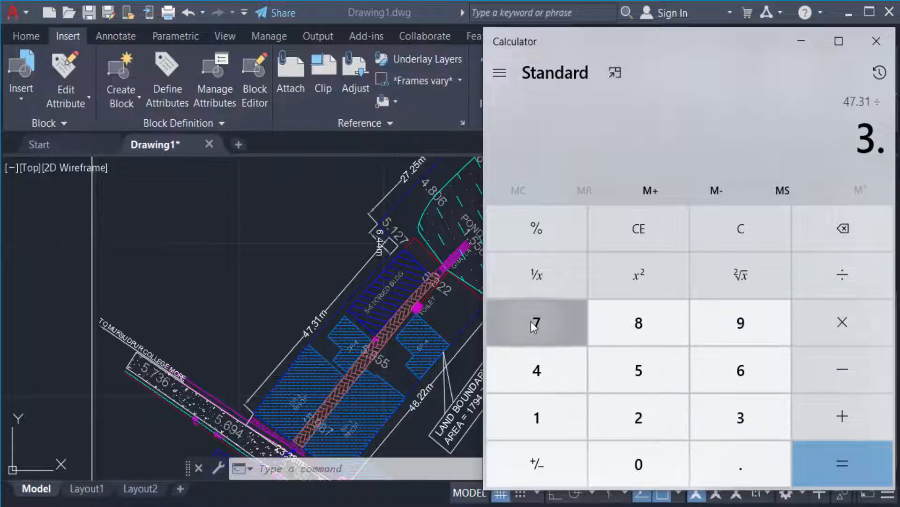
{"action": "left_click", "coordinate": [842, 463]}
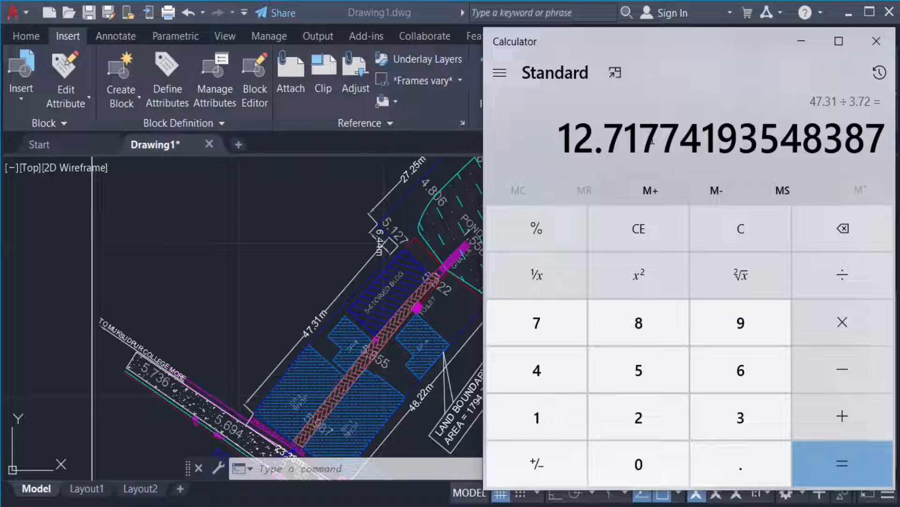
{"action": "left_click", "coordinate": [876, 41]}
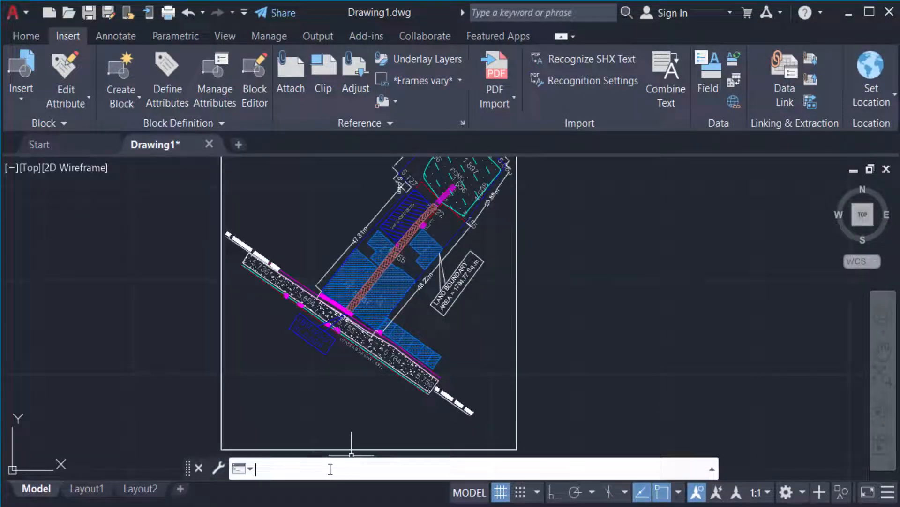
Scale all 2686 site-plan objects from a base point, entering factor 12.71
{"action": "type", "text": "s"}
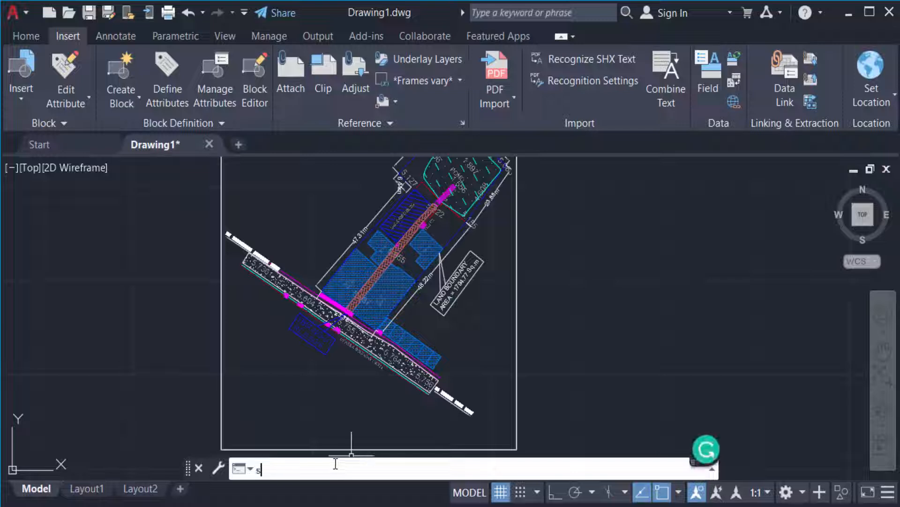
{"action": "type", "text": "c"}
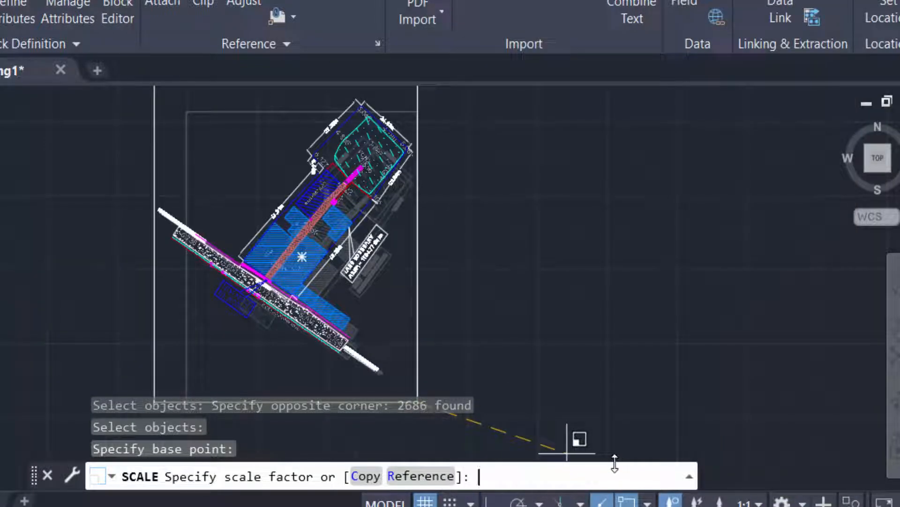
{"action": "type", "text": "12.71"}
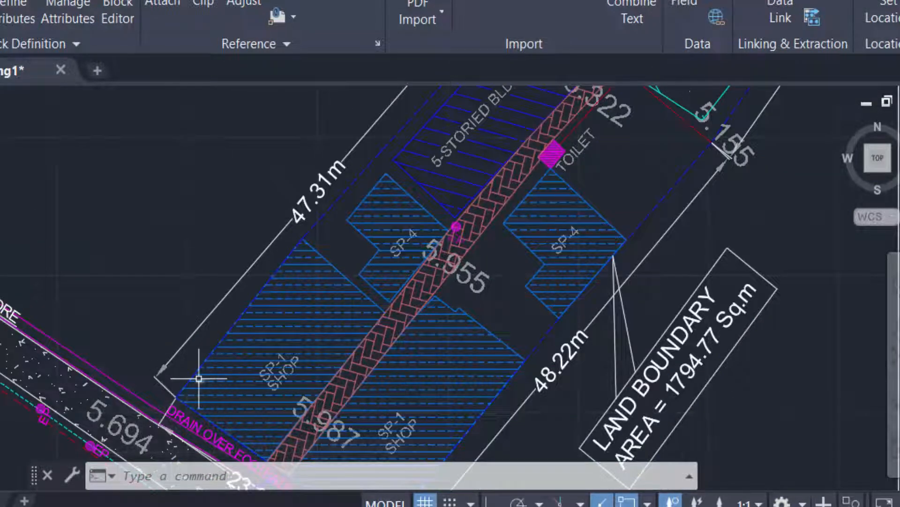
Begin the DIST distance measurement by entering DI
{"action": "type", "text": "DI"}
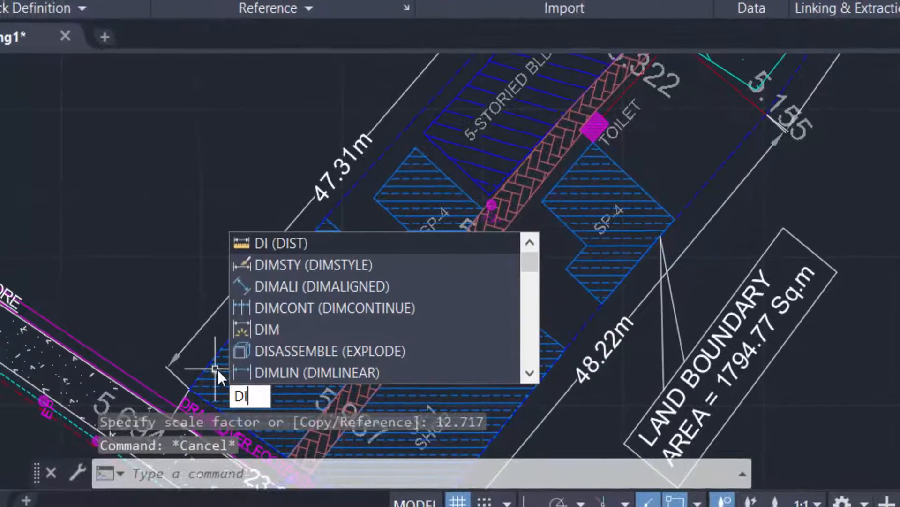